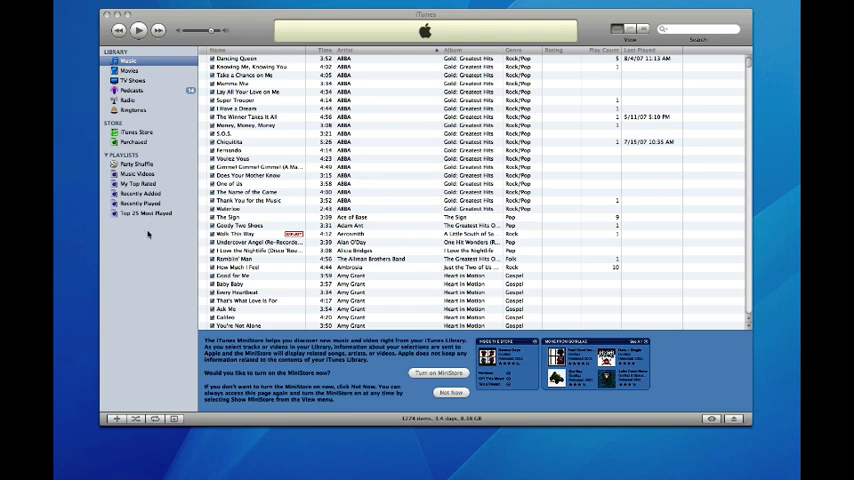
pyautogui.moveTo(177, 162)
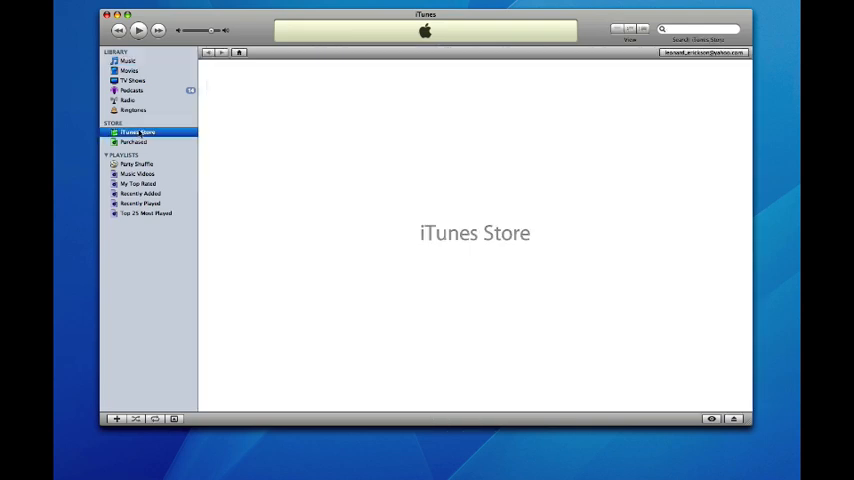
pyautogui.click(138, 132)
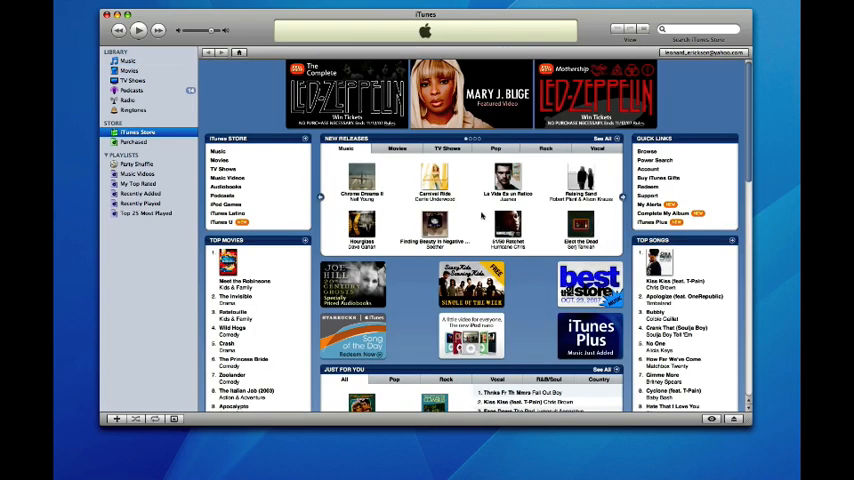
pyautogui.moveTo(175, 145)
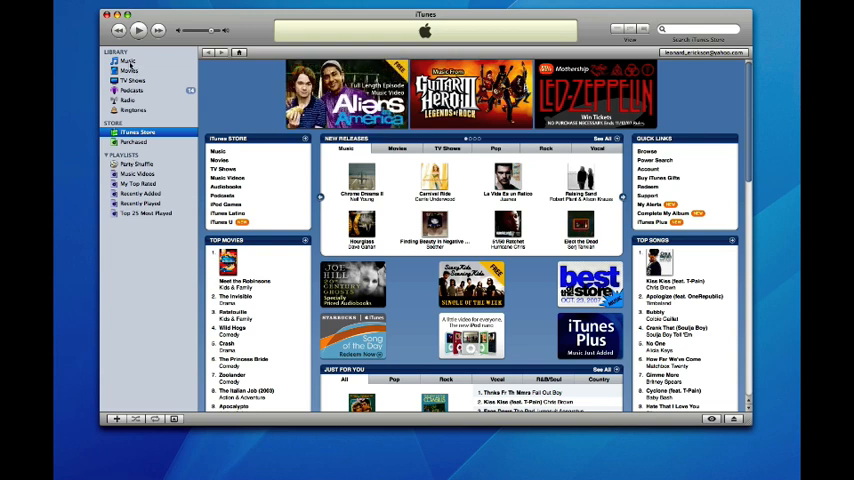
# Go back to the Music library in the source list
pyautogui.click(127, 60)
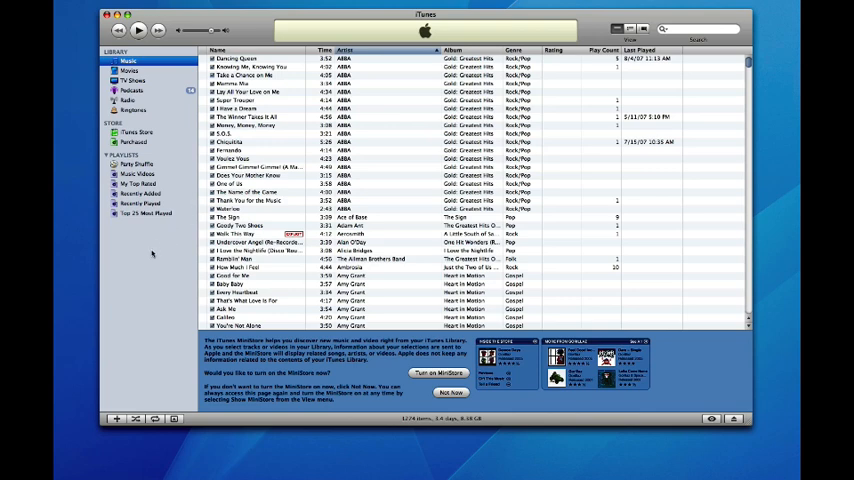
pyautogui.moveTo(151, 252)
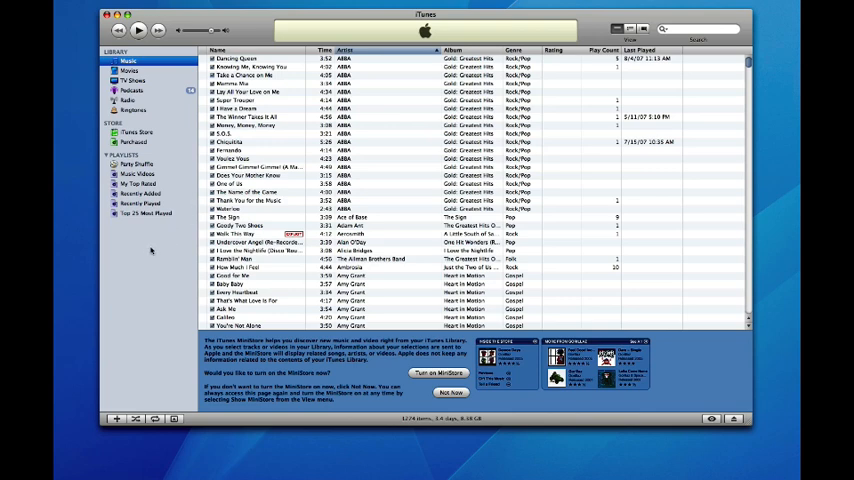
pyautogui.moveTo(131, 280)
pyautogui.write("Lee's Mi")
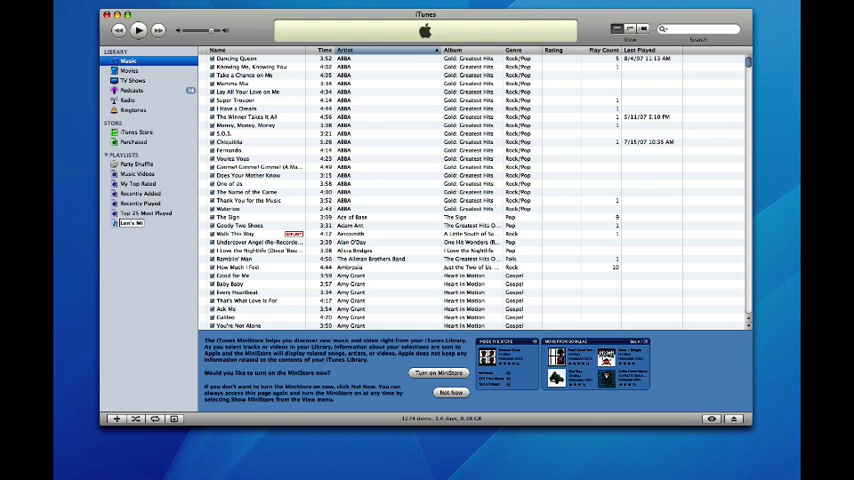
pyautogui.moveTo(144, 245)
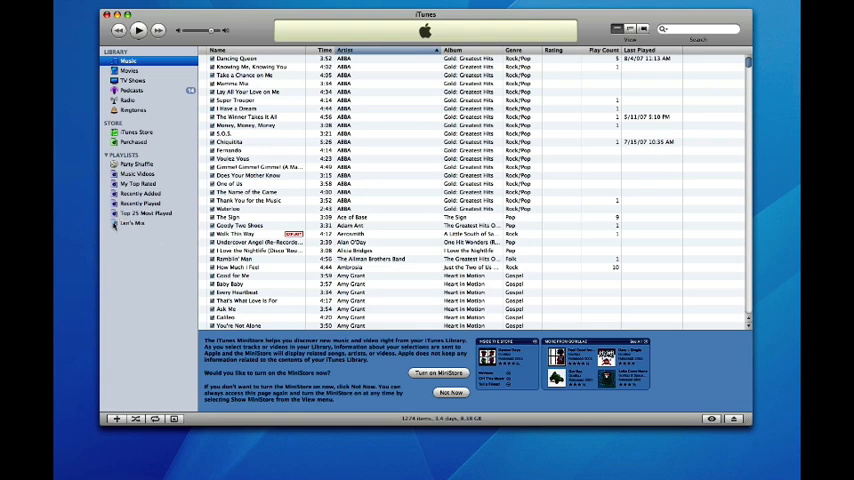
# Show the empty Len's Mix playlist from the PLAYLISTS list
pyautogui.click(132, 223)
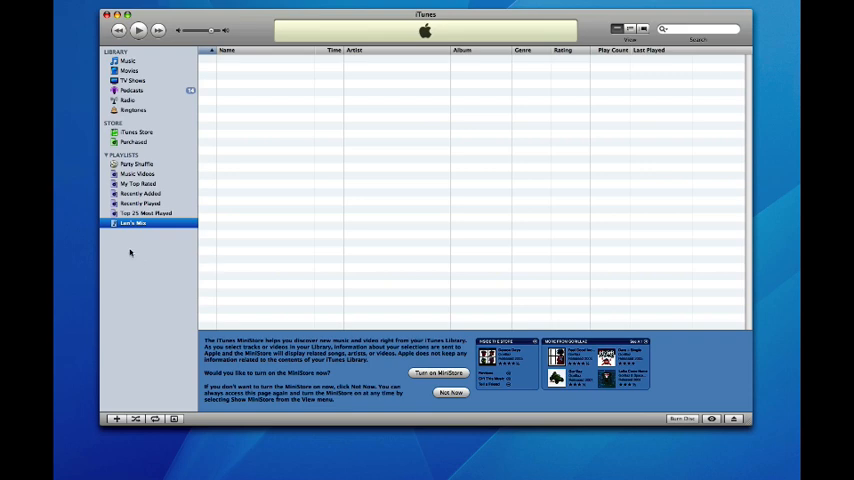
pyautogui.moveTo(150, 261)
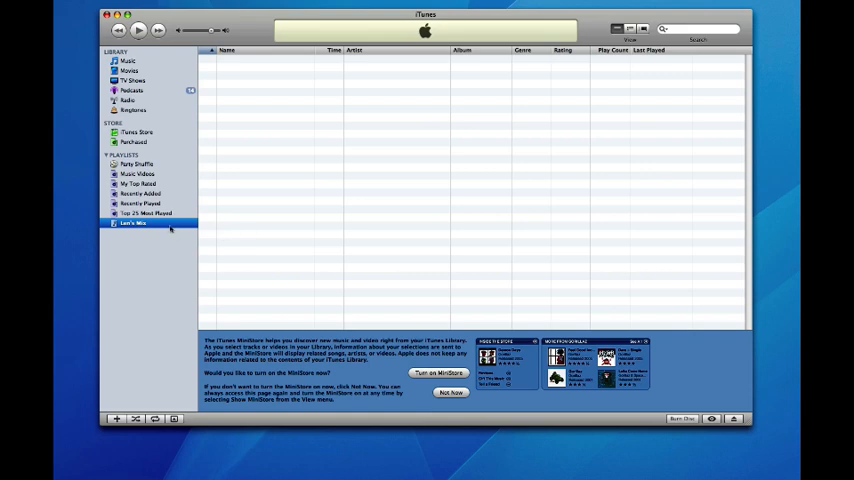
pyautogui.moveTo(179, 230)
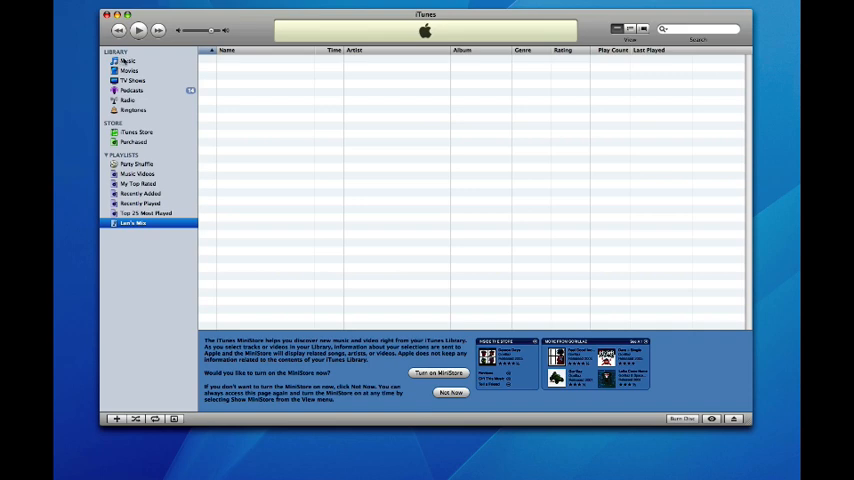
# Return to the whole Music library and select Dancing Queen for Len's Mix
pyautogui.click(127, 61)
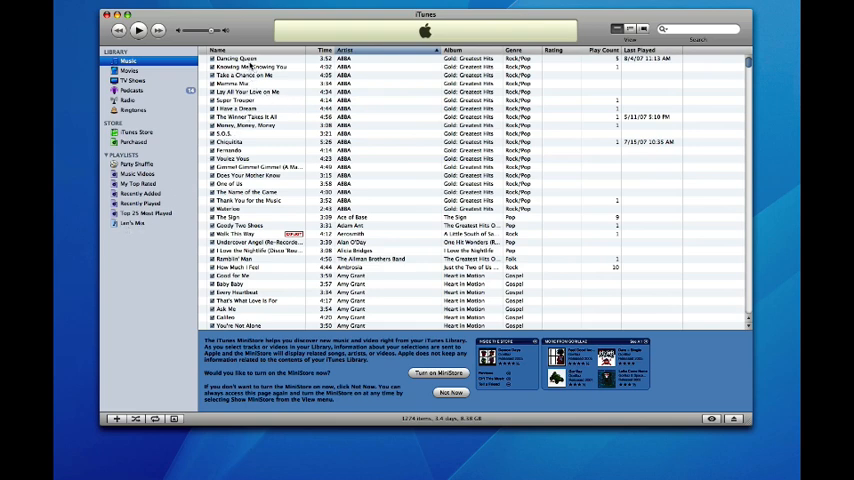
pyautogui.click(240, 58)
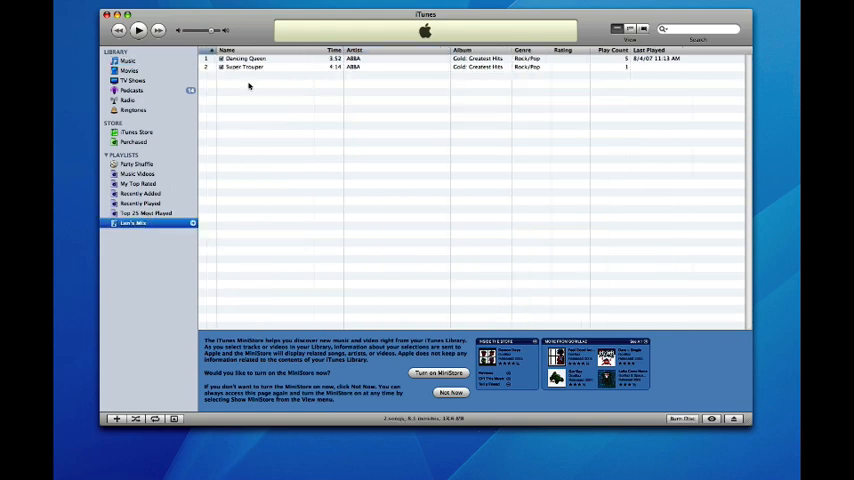
pyautogui.moveTo(272, 86)
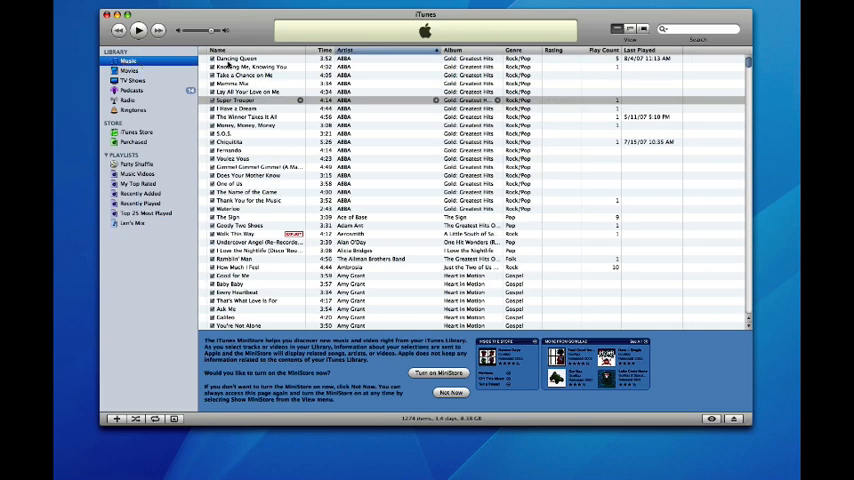
# Select Dancing Queen, then view Len's Mix with its two ABBA songs
pyautogui.click(240, 58)
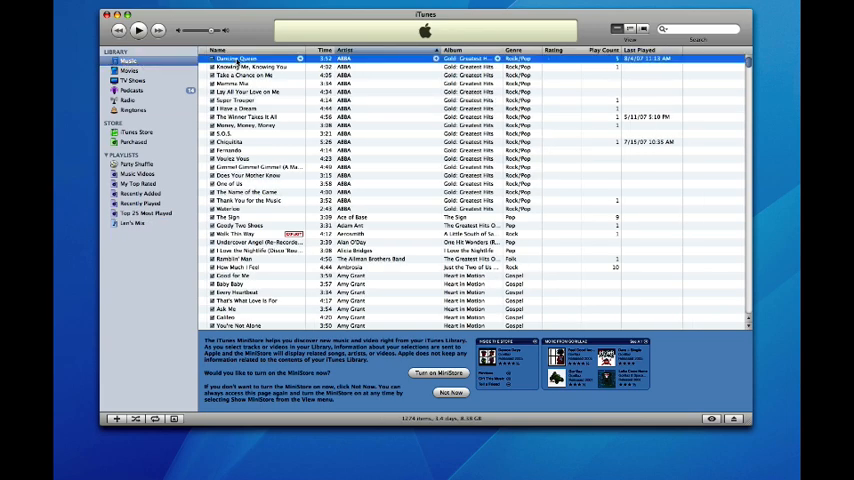
pyautogui.click(132, 222)
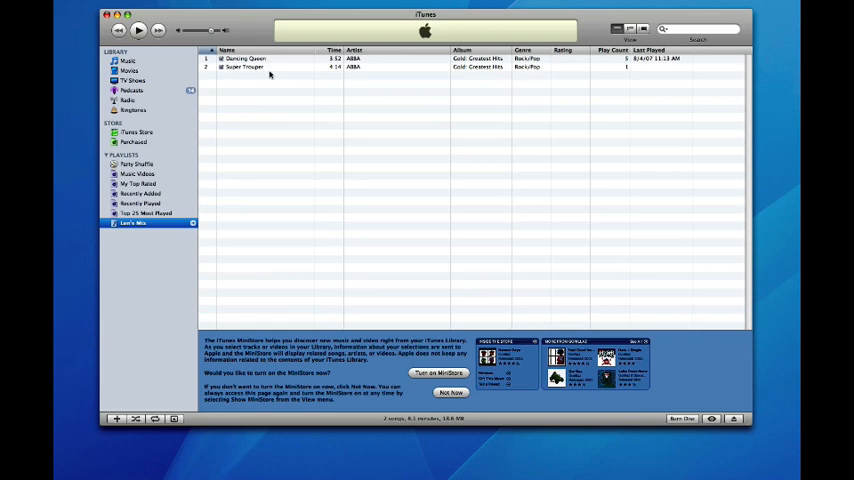
pyautogui.moveTo(265, 71)
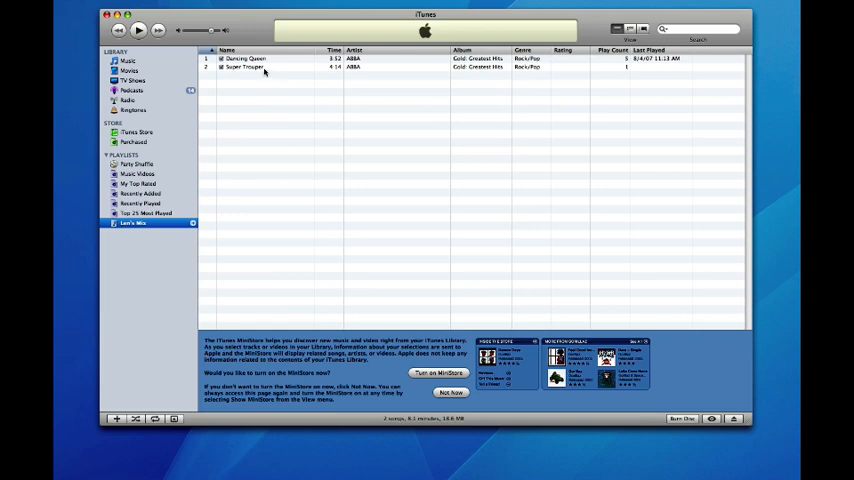
# Delete Dancing Queen from Len's Mix and confirm the removal
pyautogui.click(245, 58)
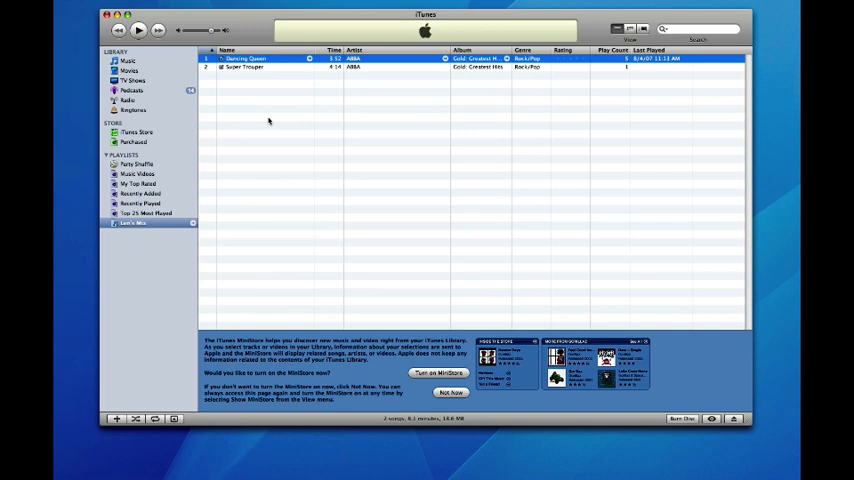
pyautogui.press('Delete')
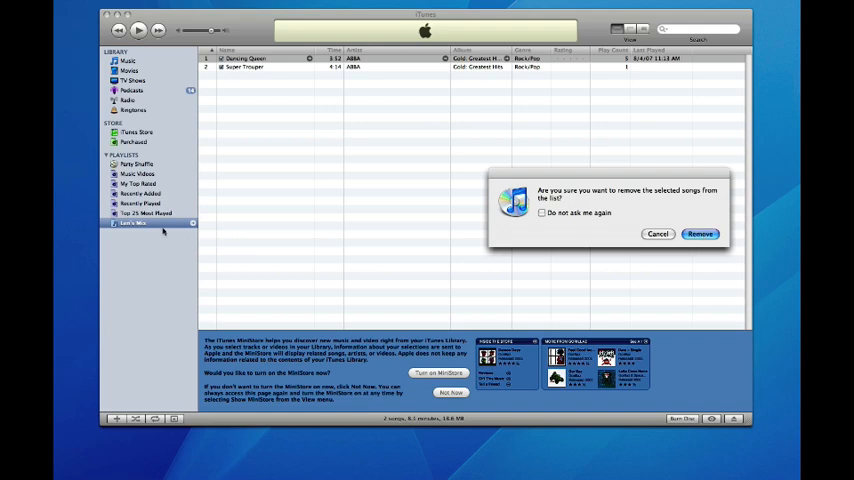
pyautogui.click(700, 234)
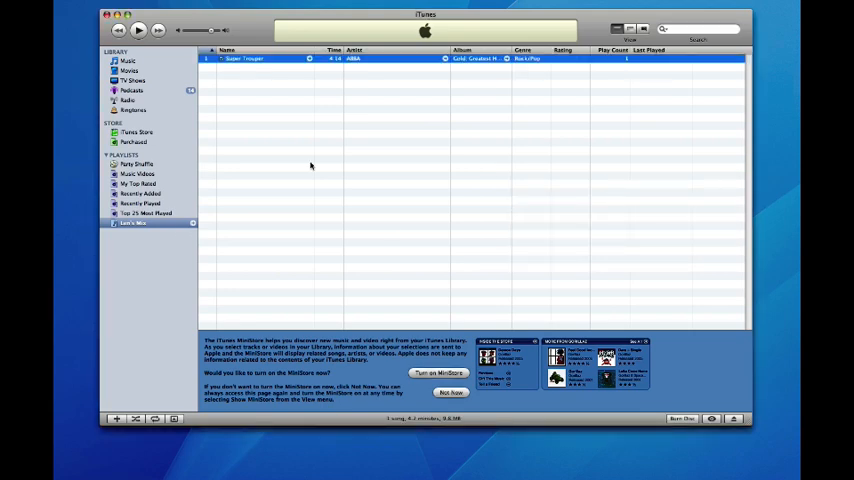
pyautogui.moveTo(219, 206)
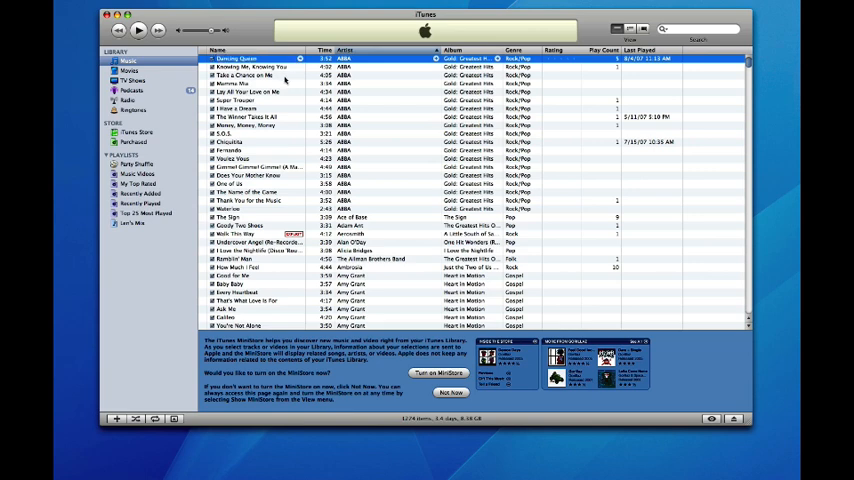
pyautogui.moveTo(133, 225)
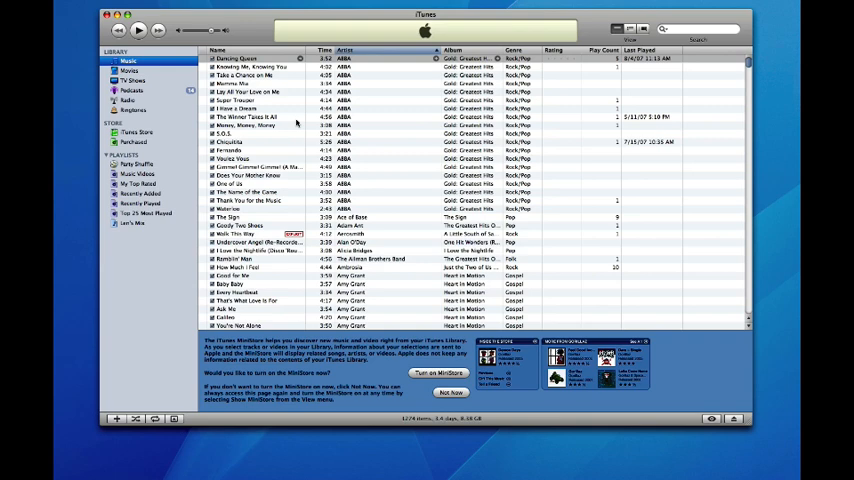
pyautogui.moveTo(297, 123)
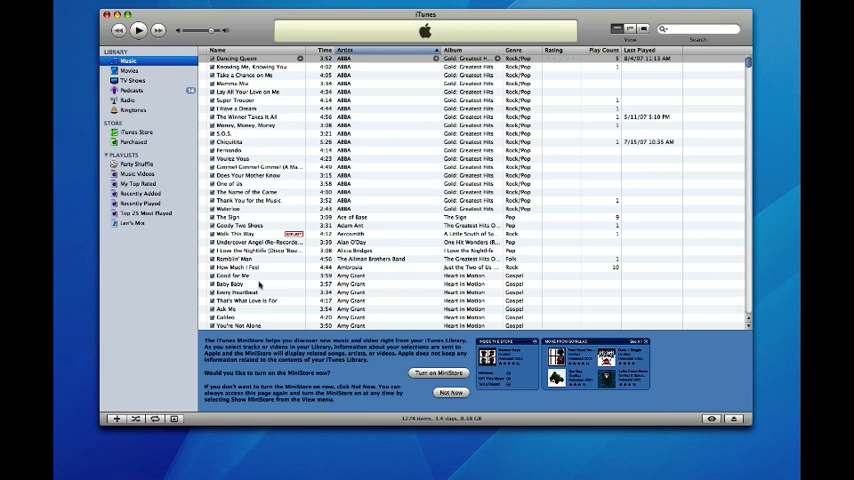
# Add Good for Me and more library songs, then view Len's Mix's six tracks
pyautogui.click(250, 275)
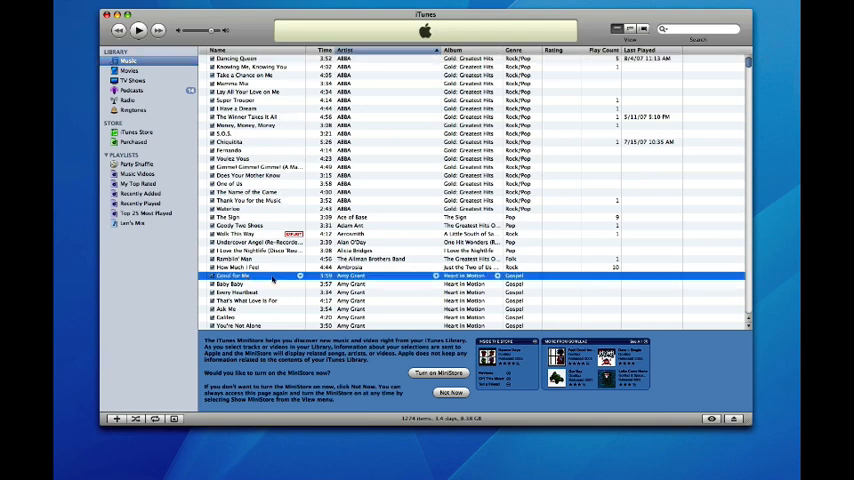
pyautogui.scroll(-3)
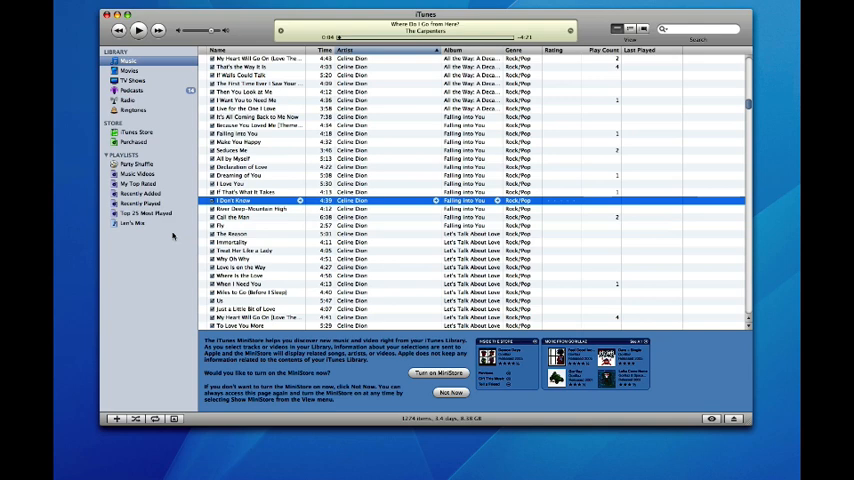
pyautogui.click(132, 223)
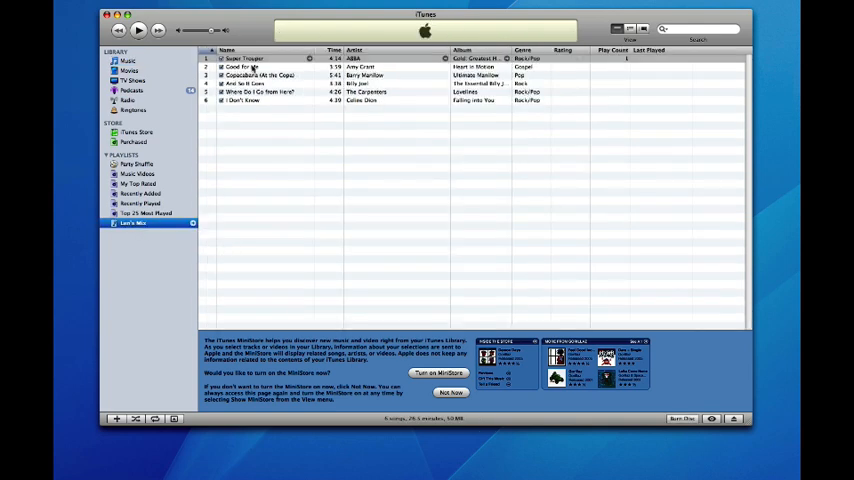
pyautogui.moveTo(253, 122)
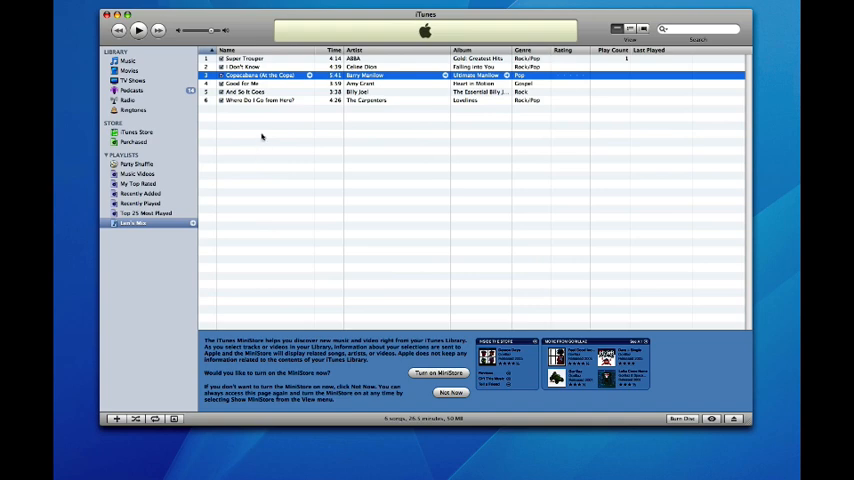
pyautogui.moveTo(256, 128)
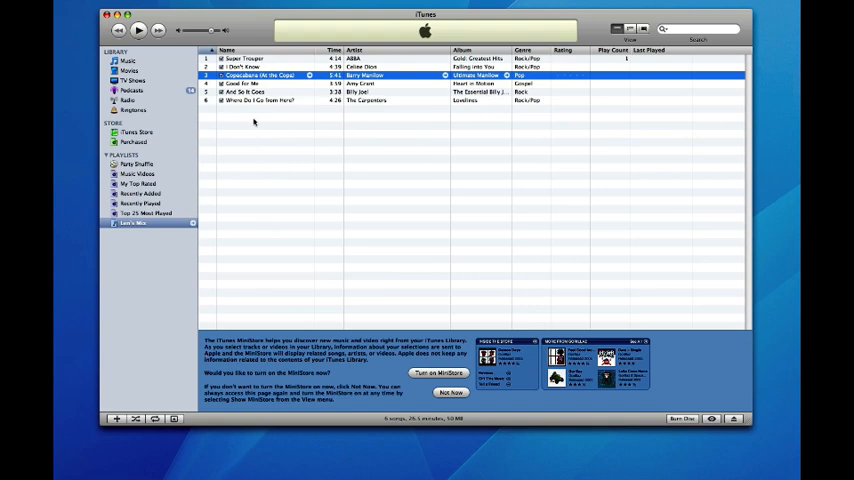
pyautogui.moveTo(403, 206)
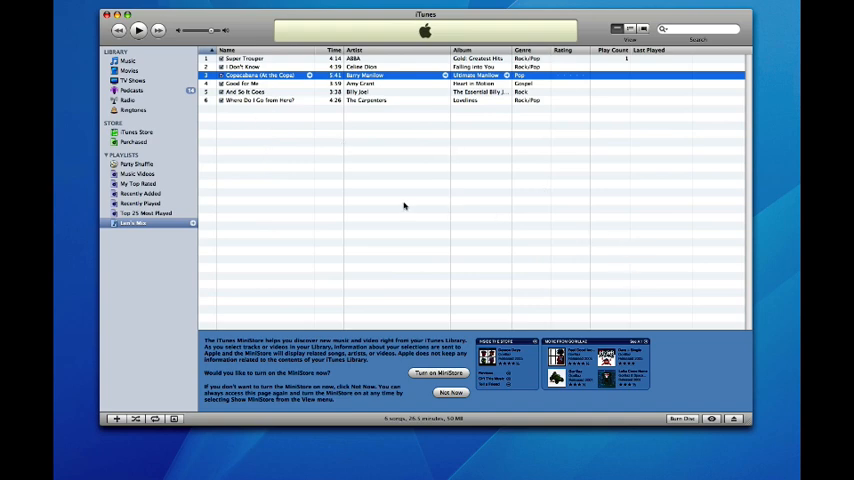